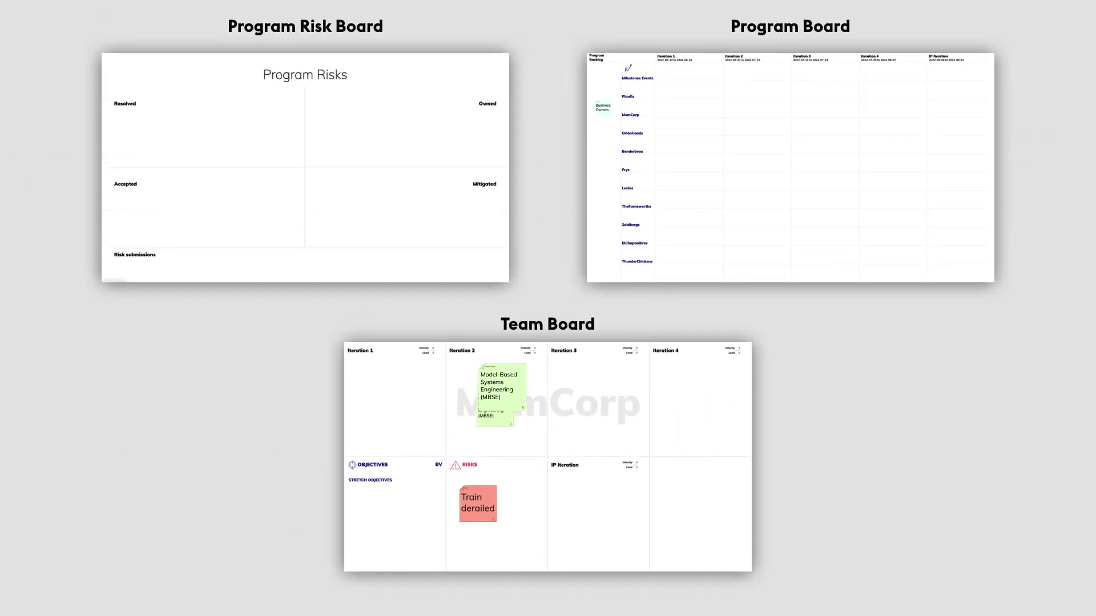
- Drag a new sticky into Benderbrau's Iteration 2 cell on the Program Board
left_click_drag(477, 502, 381, 297)
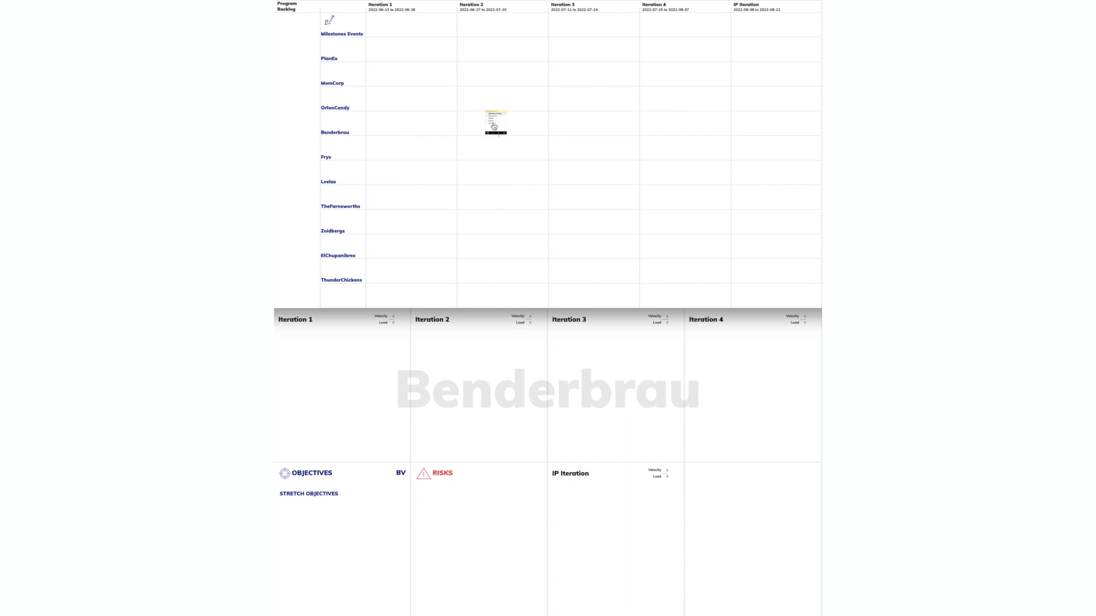
- Make the sticky a 'Mirror' user story and move it to Iteration 3
left_click(494, 124)
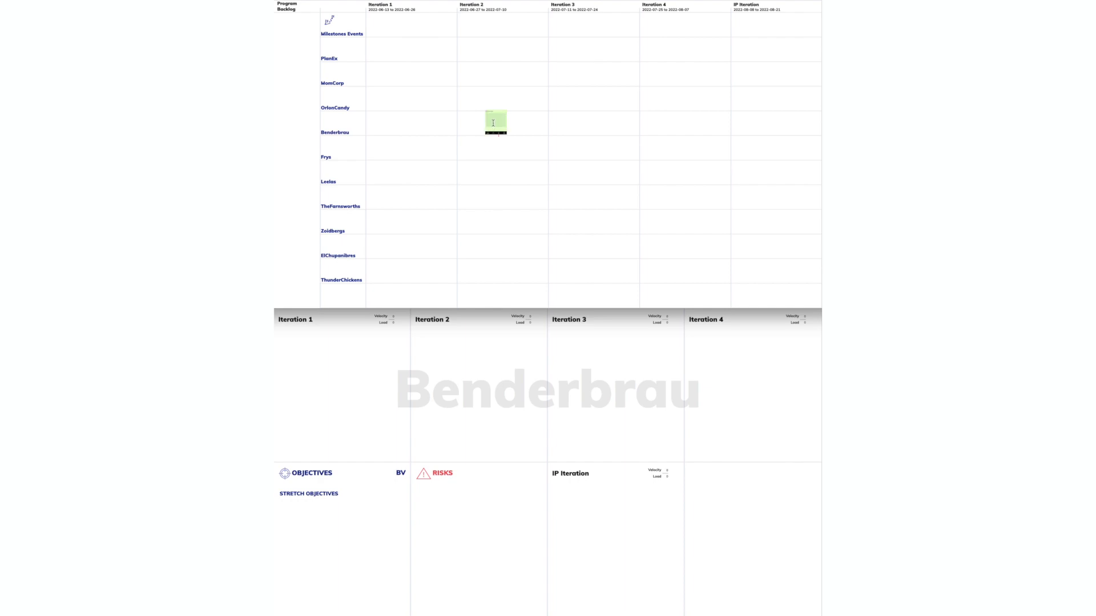
type("Mirror")
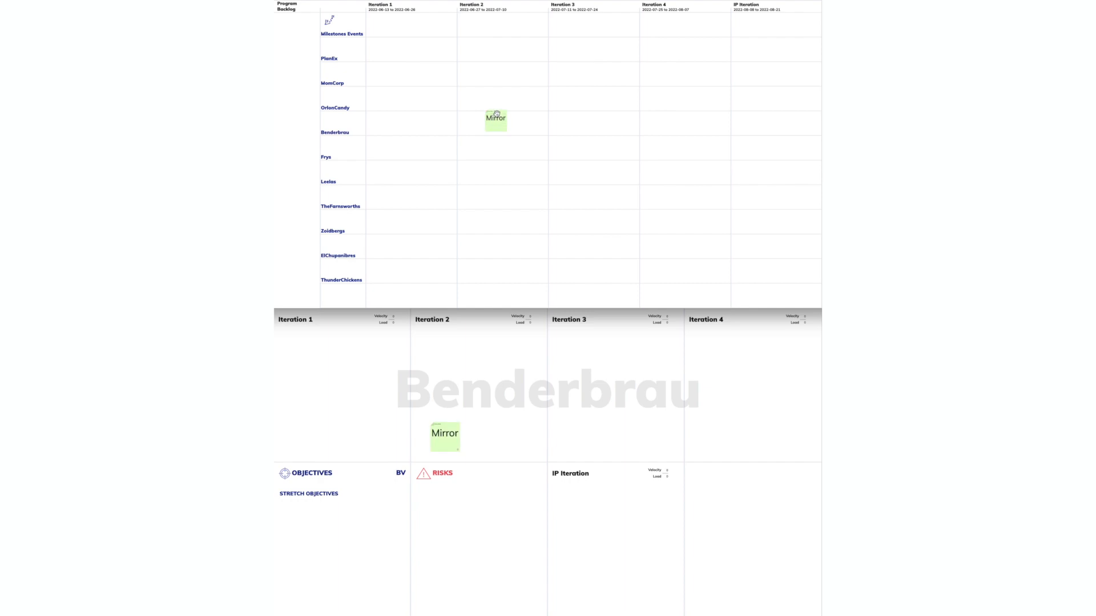
left_click_drag(496, 118, 569, 121)
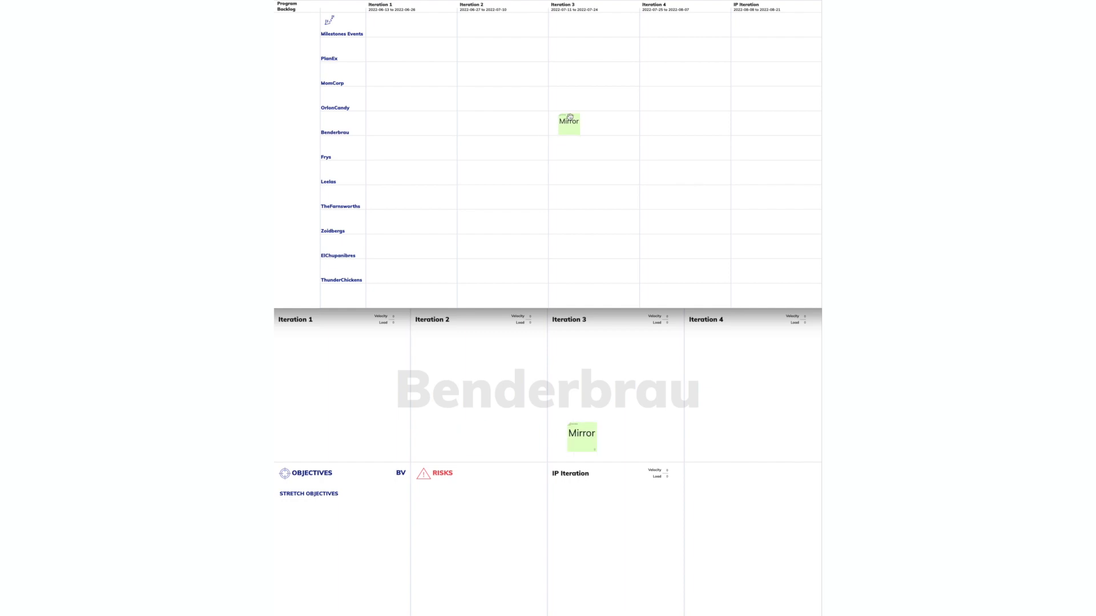
- Remove the 'Mirror' sticky from the Program Board and confirm
left_click(568, 122)
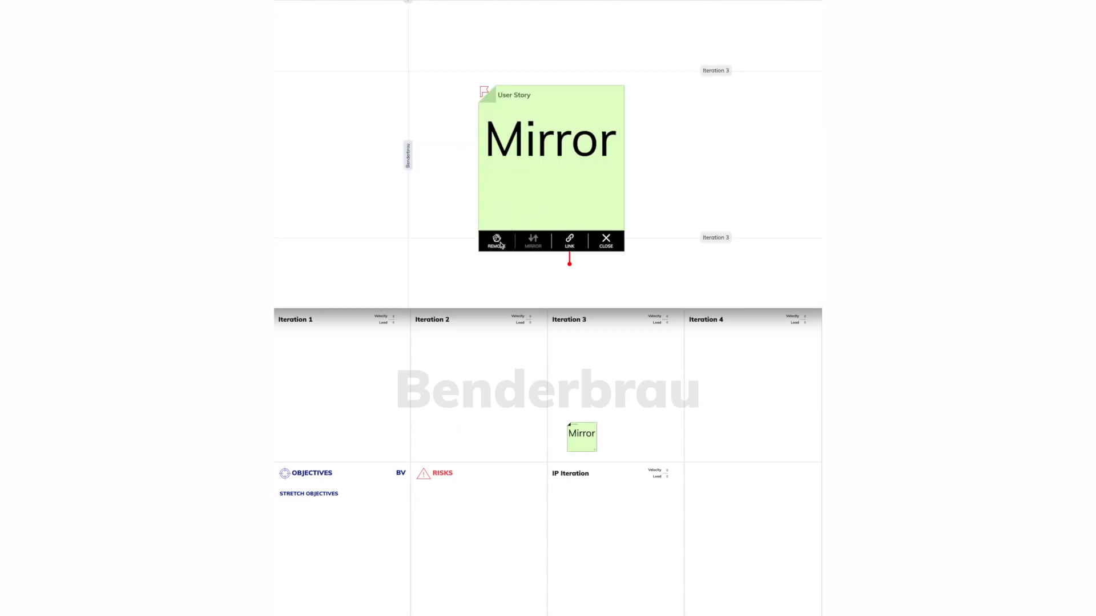
left_click(495, 241)
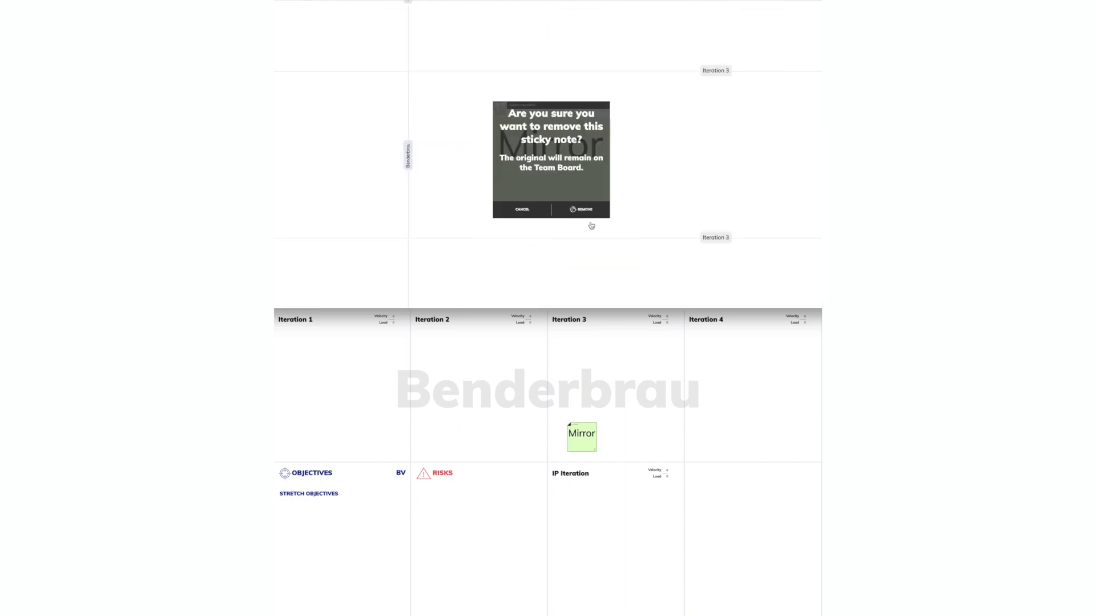
left_click(522, 209)
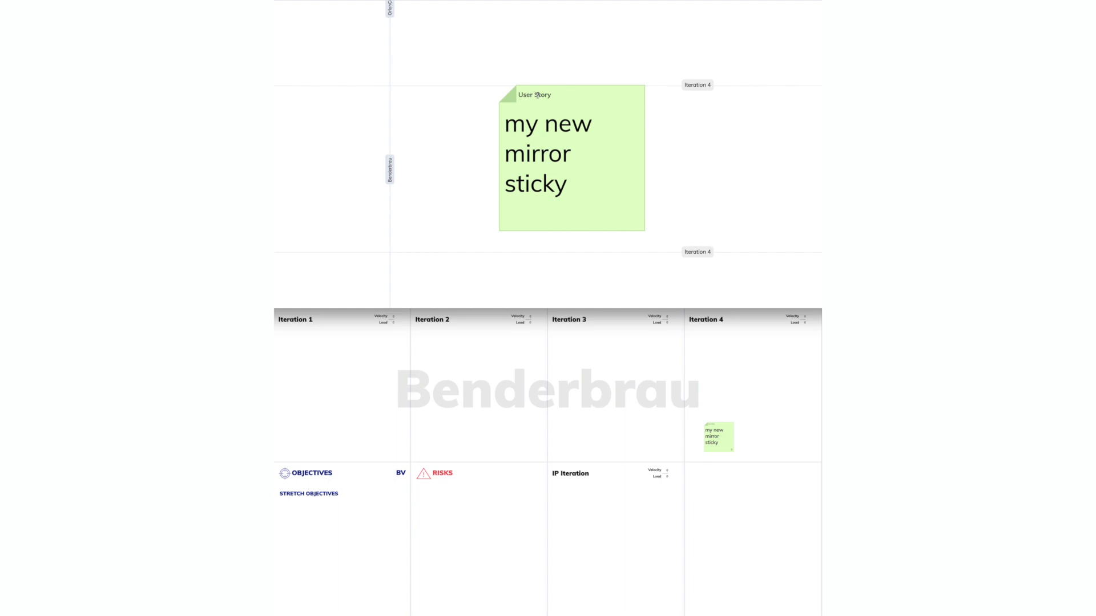
- Change 'my new mirror sticky' to Enabler Story via its team board copy
left_click(536, 95)
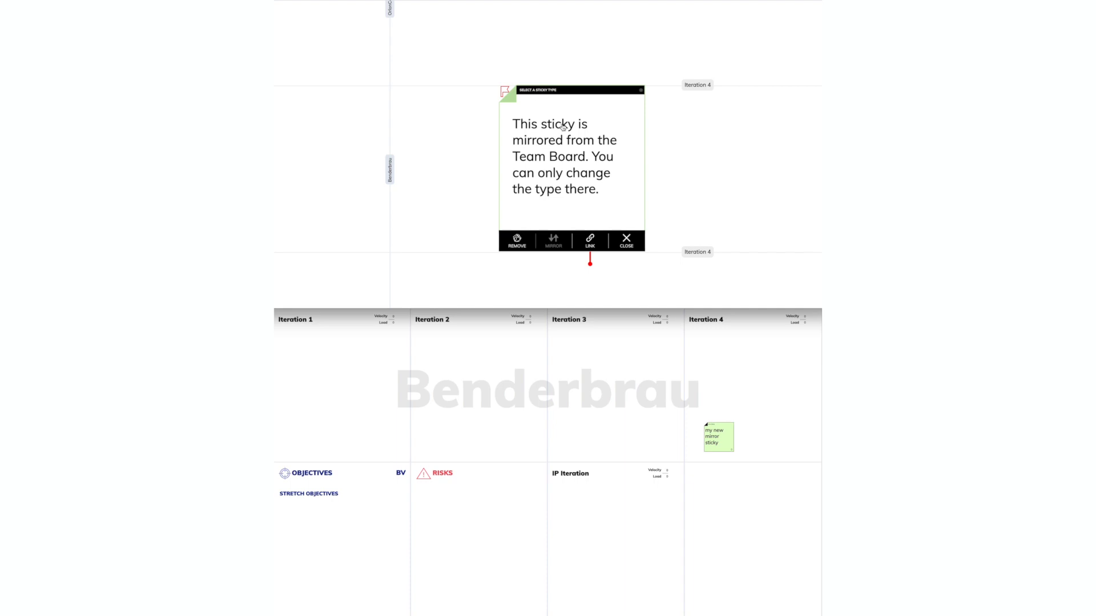
left_click(625, 239)
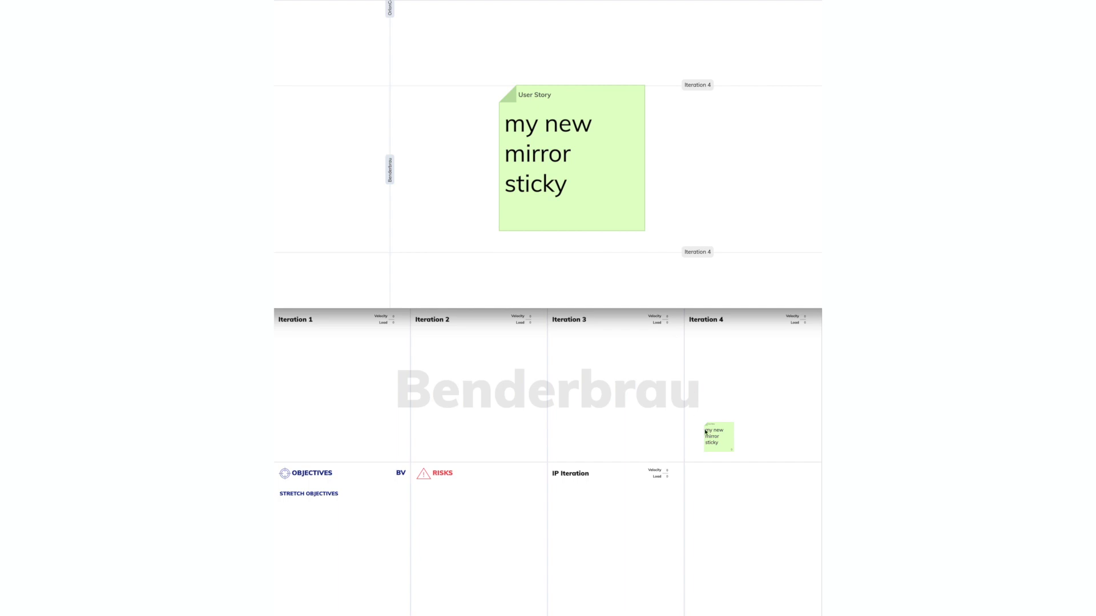
mouse_move(744, 439)
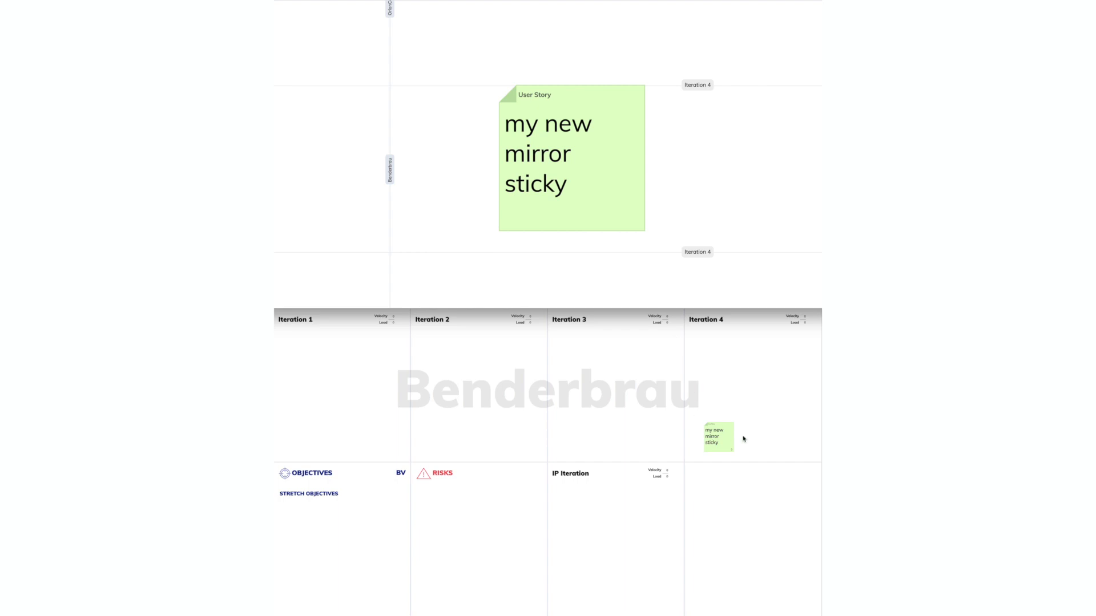
left_click(717, 437)
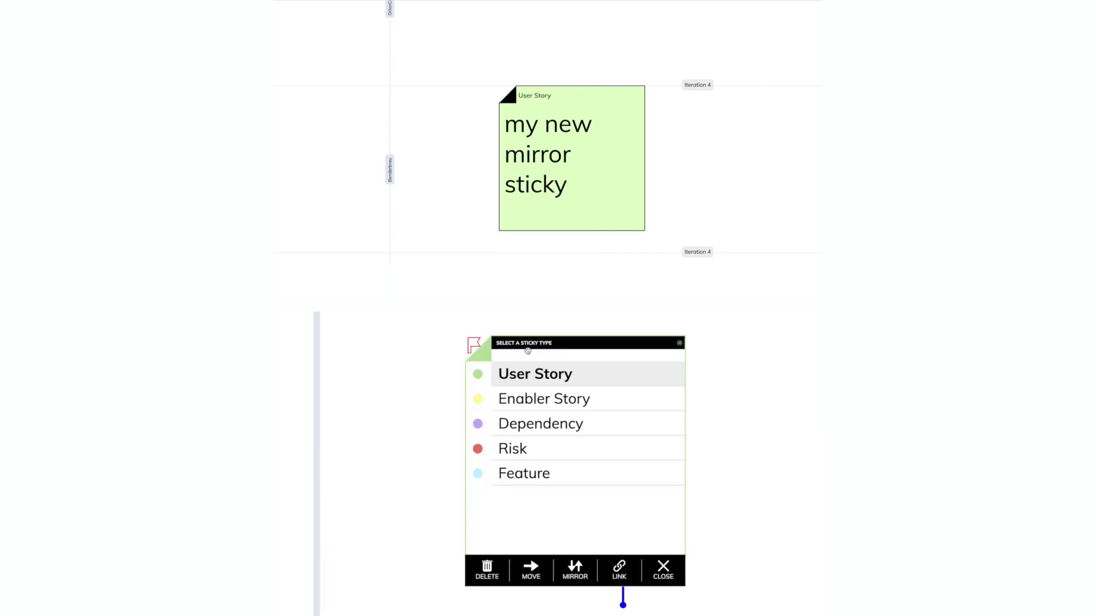
left_click(544, 398)
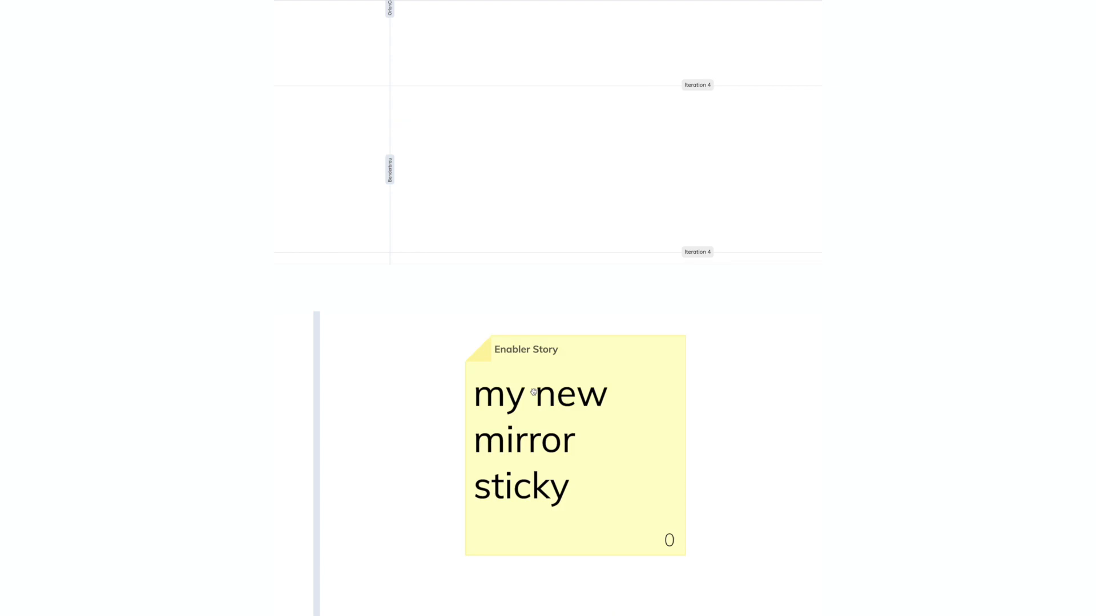